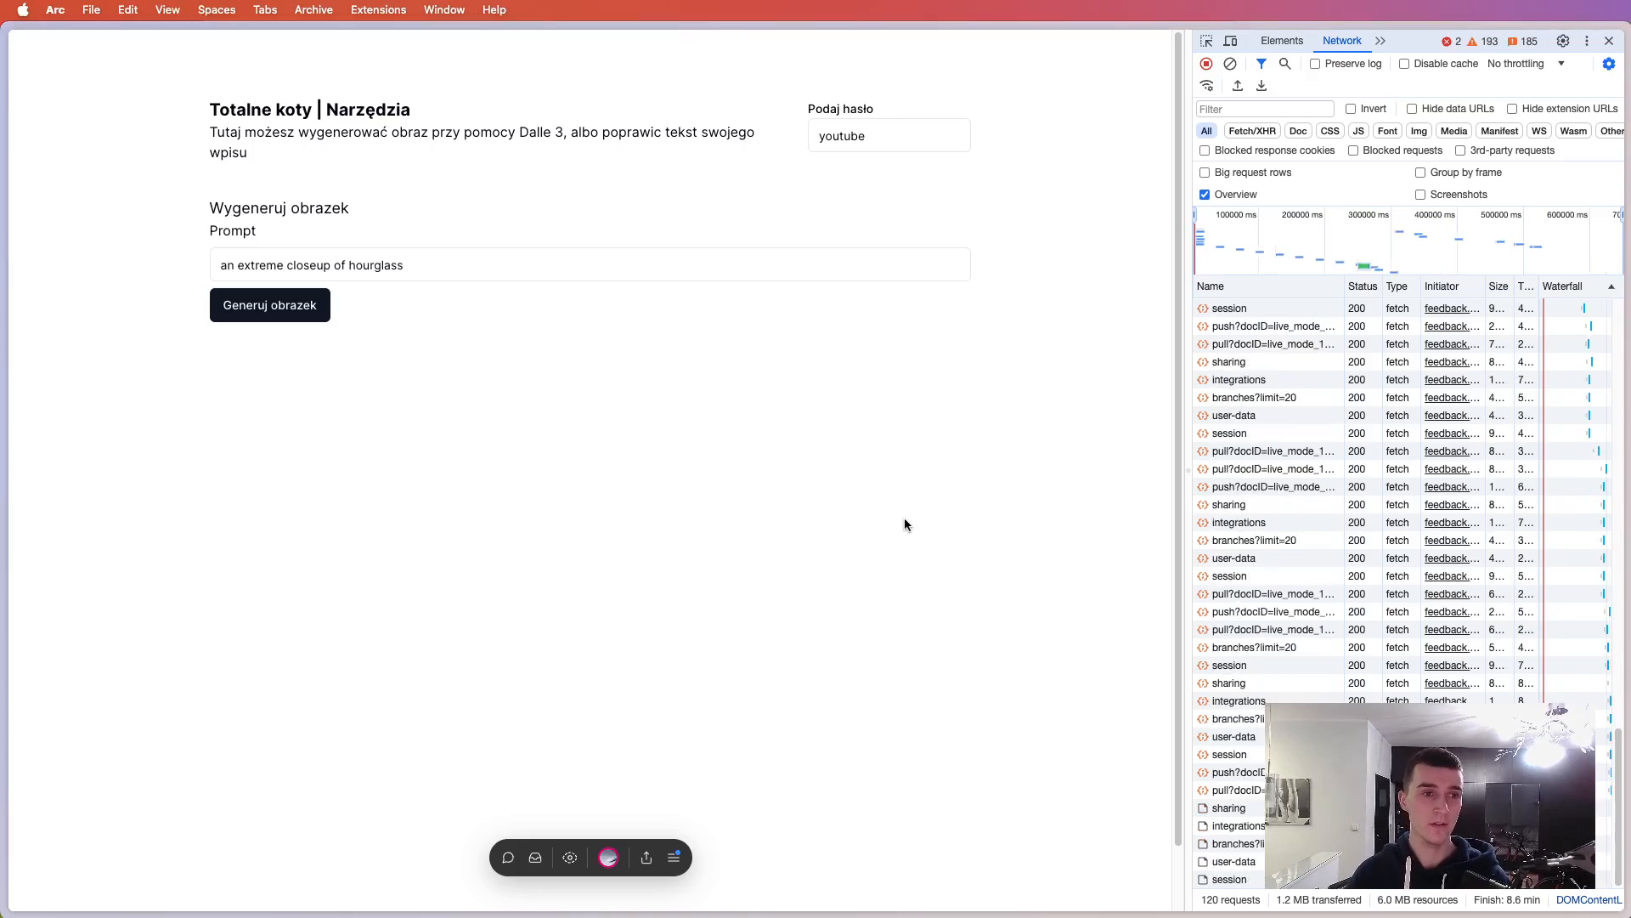
mouse_move(780, 483)
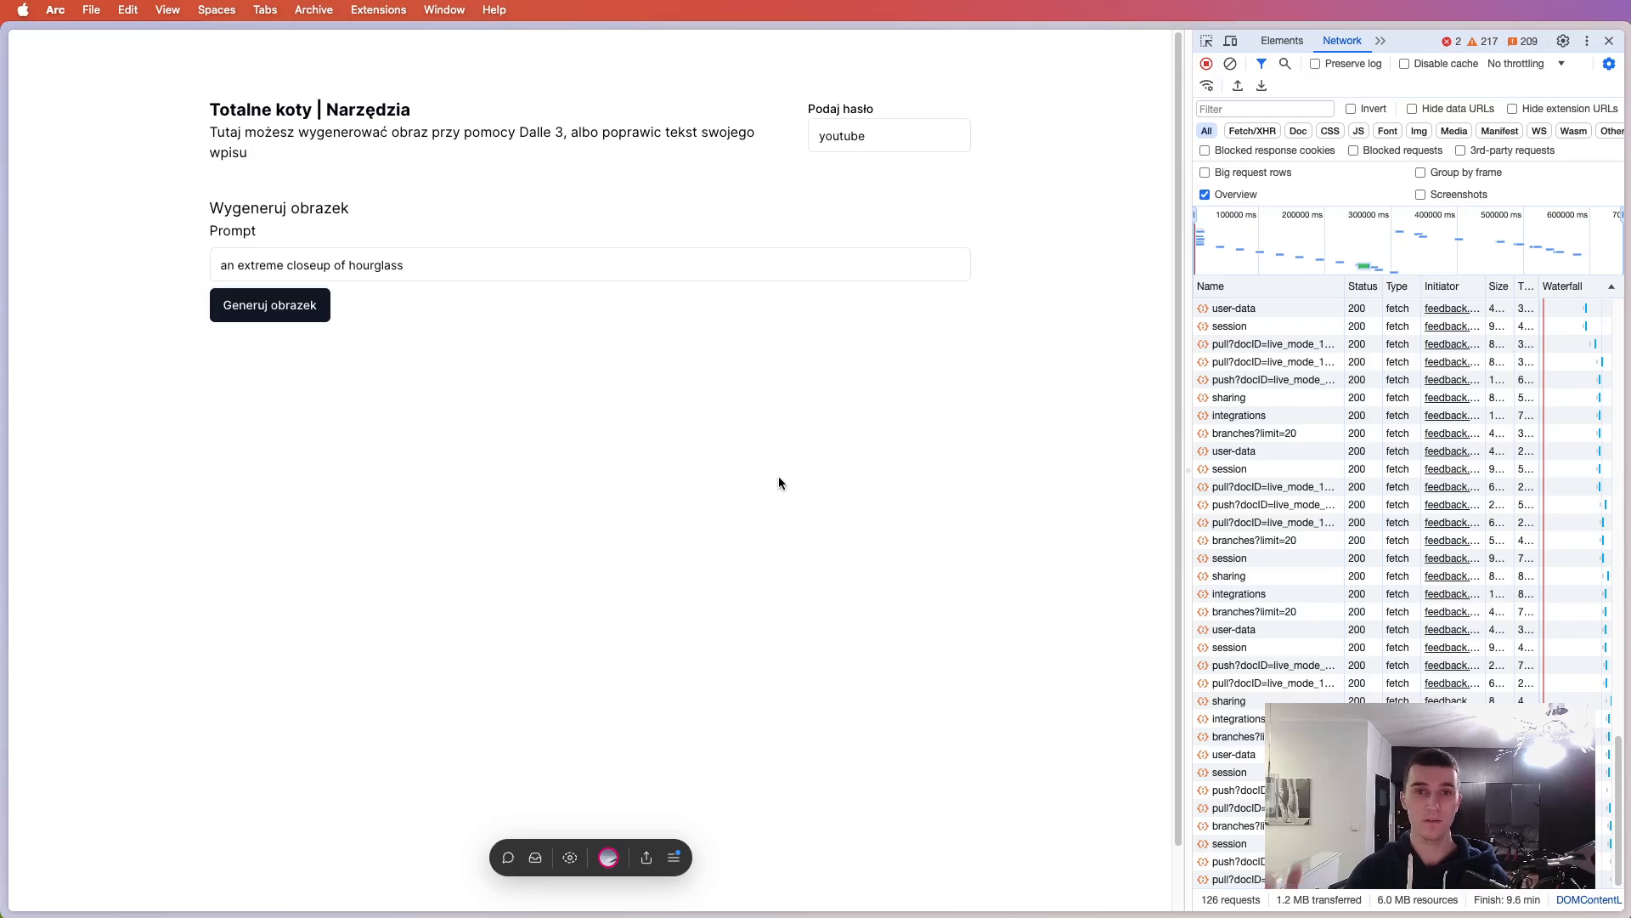
mouse_move(731, 216)
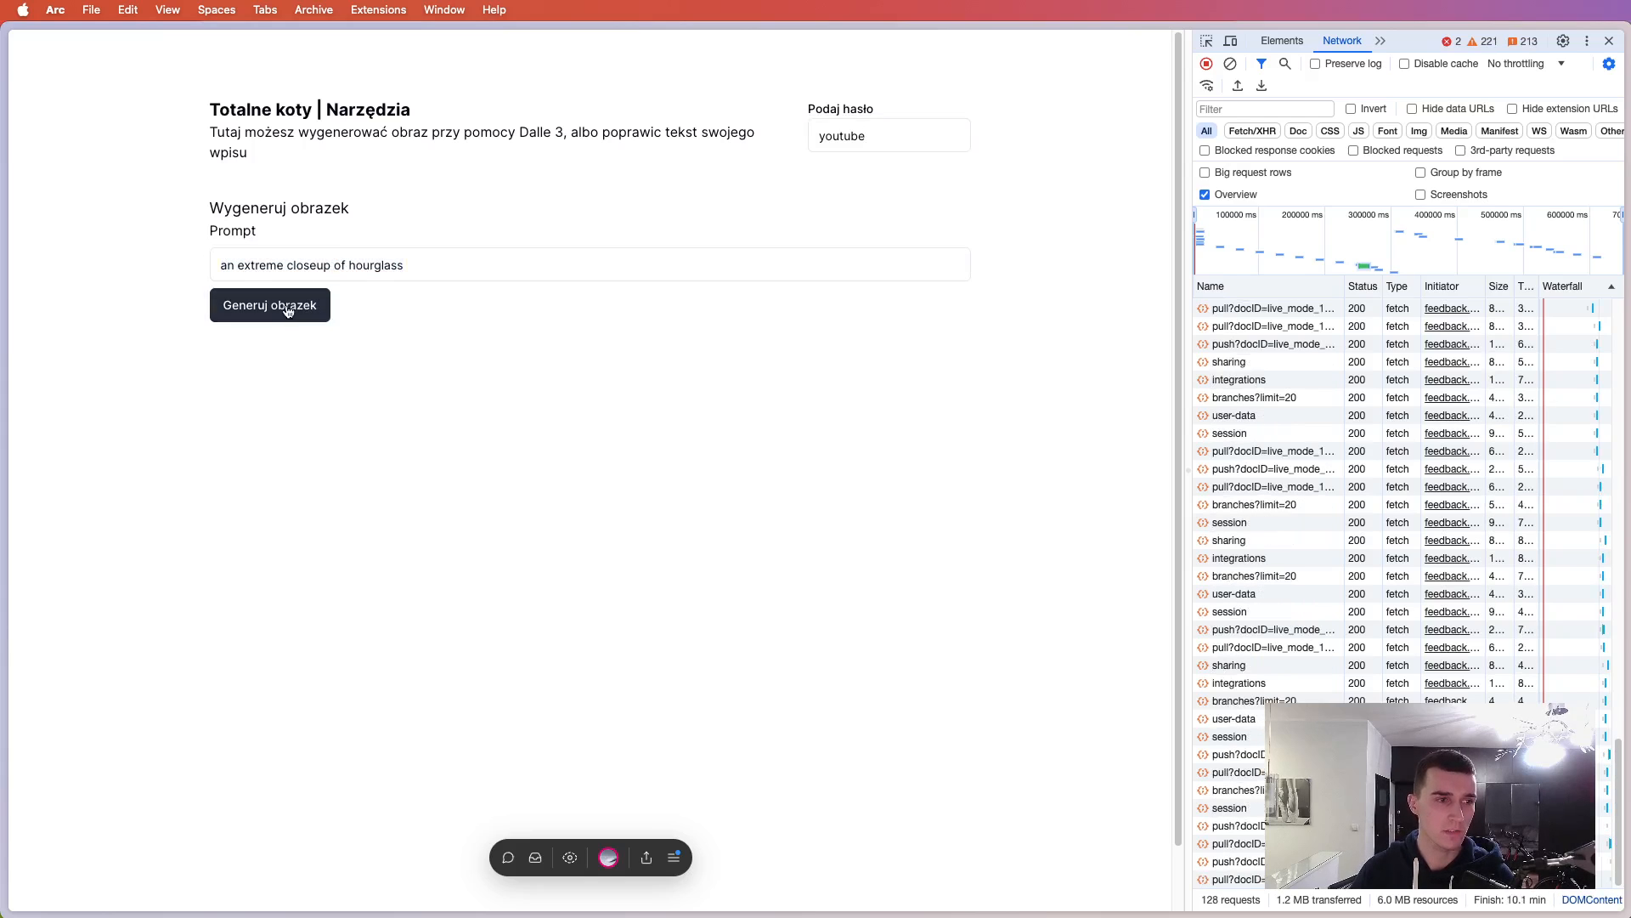
- Generate the hourglass image and inspect the 'image' POST request, which returns 200 OK
click(270, 304)
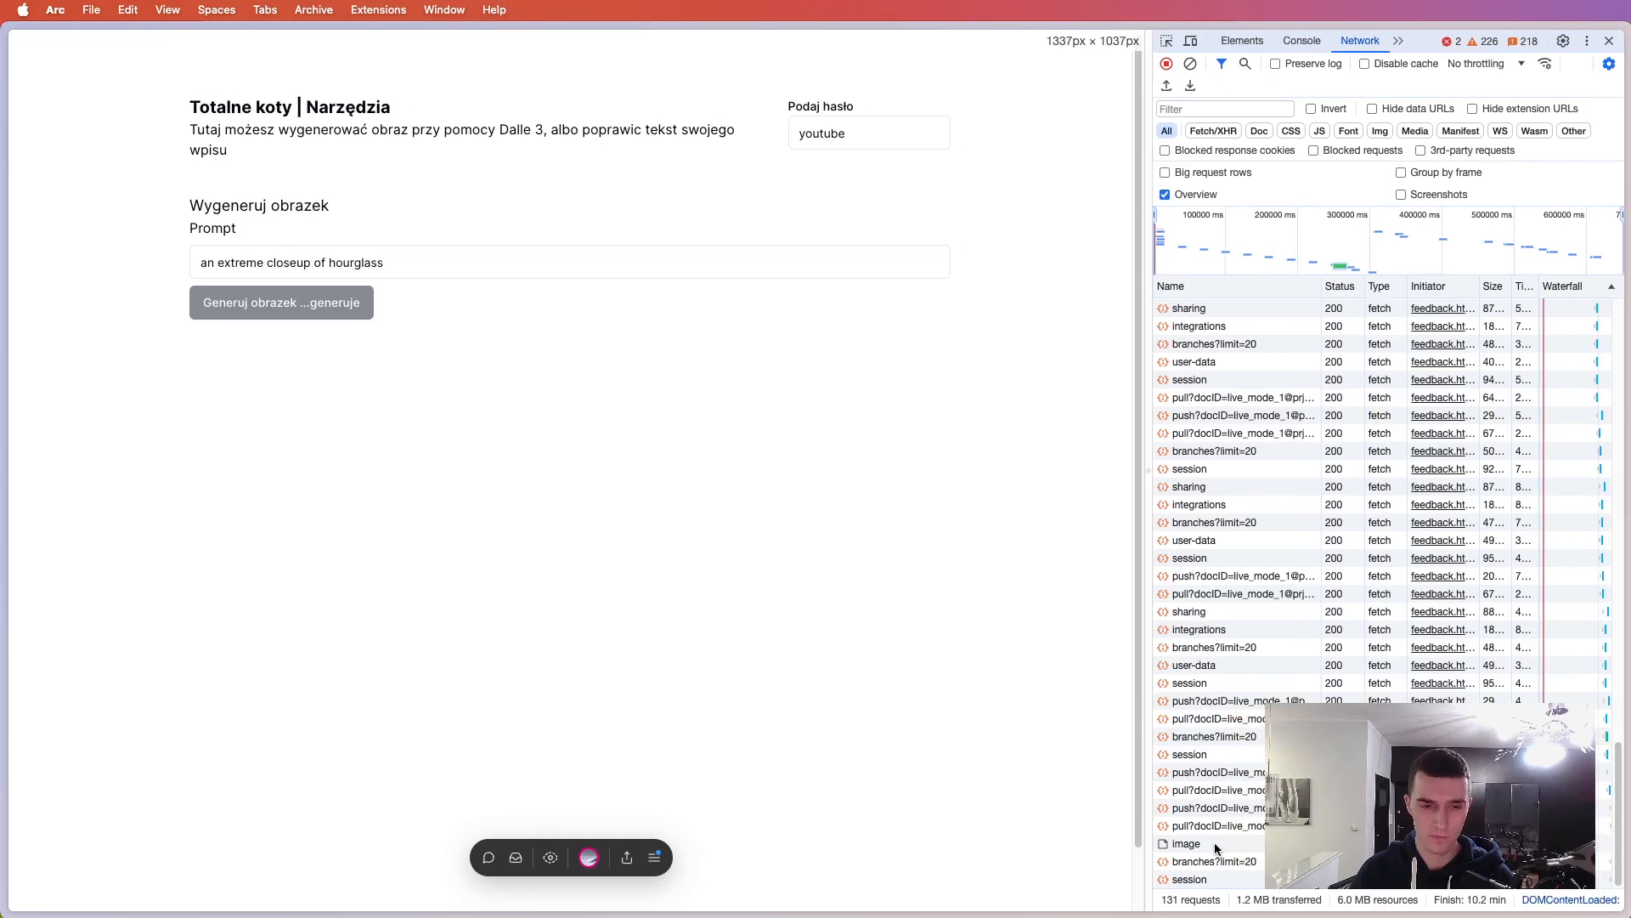
click(1185, 845)
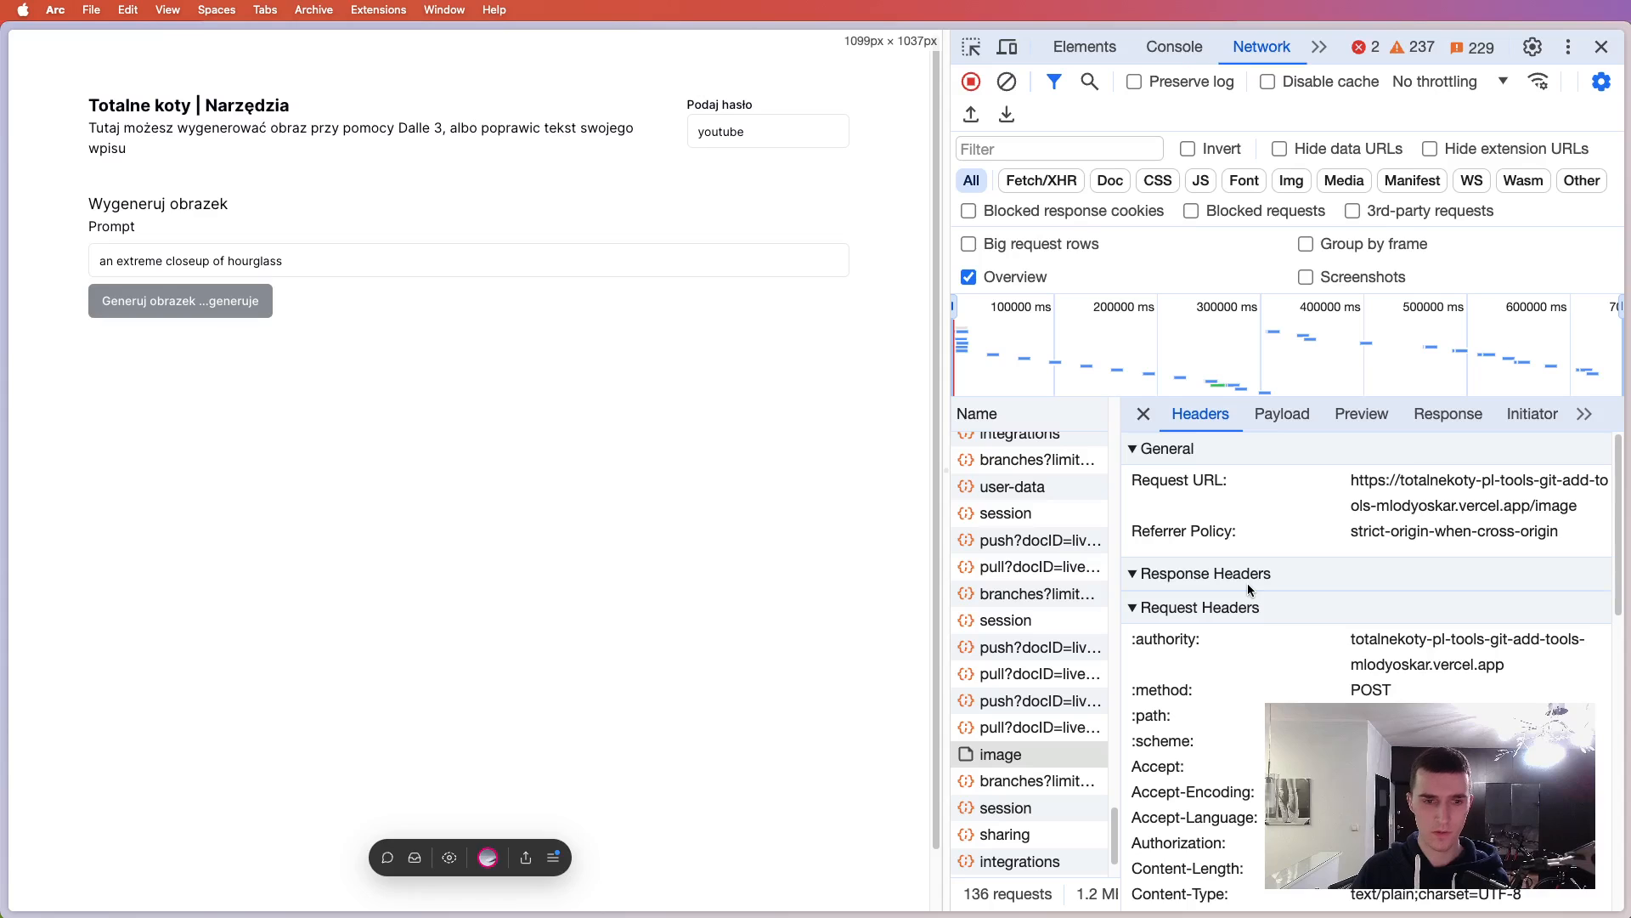
click(178, 301)
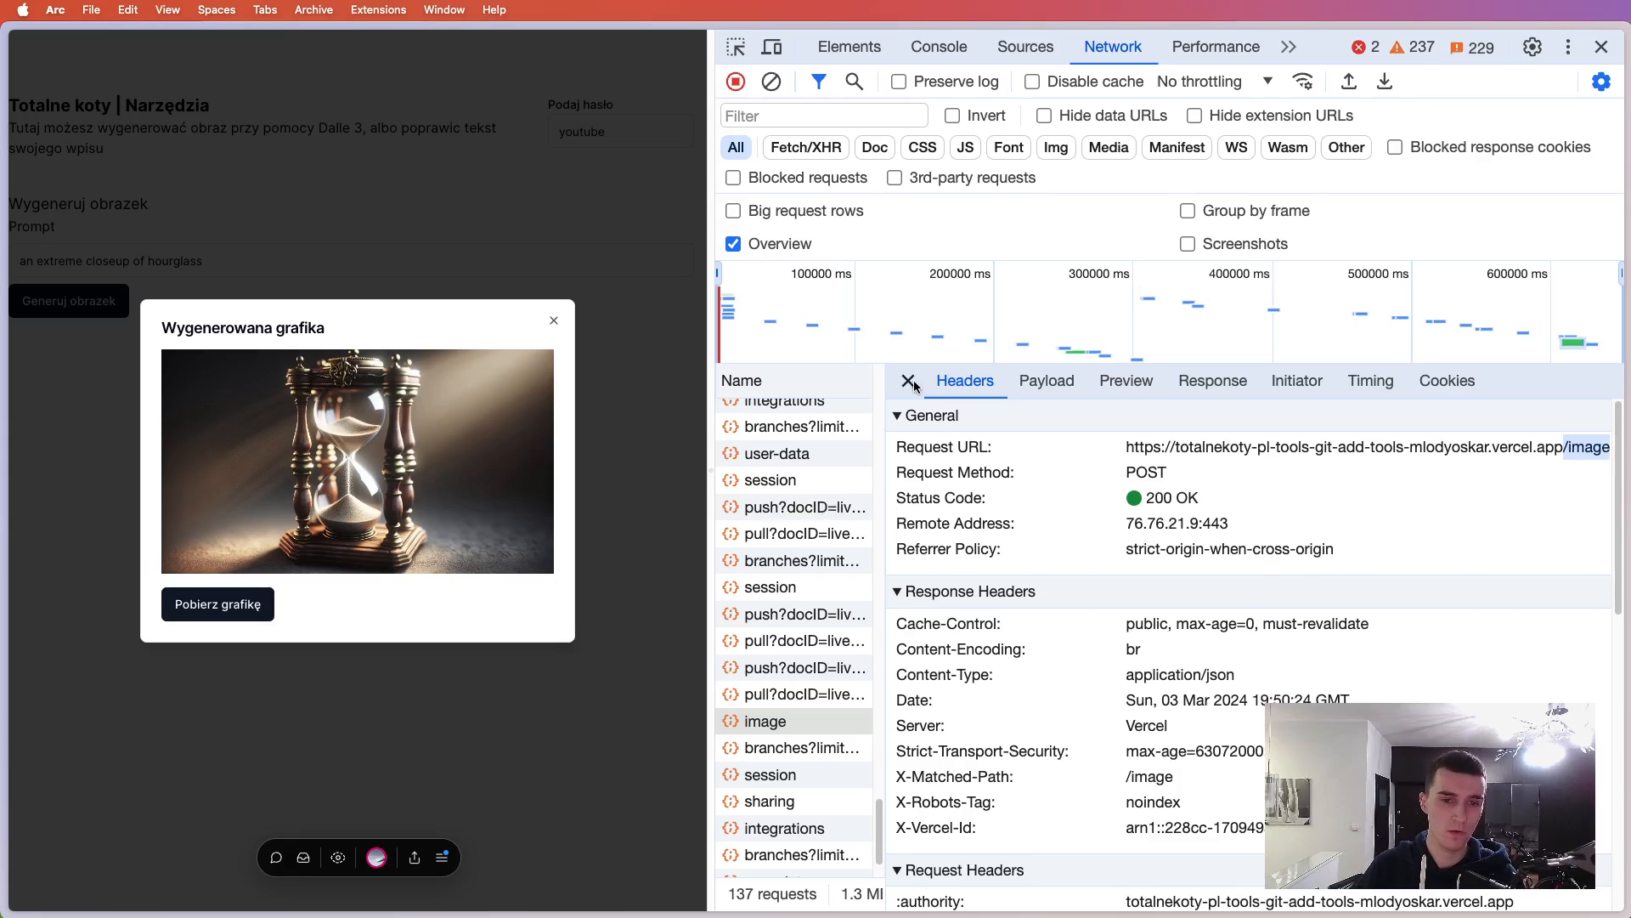
- Close the request details and read the image request's 14.59 s duration
click(911, 382)
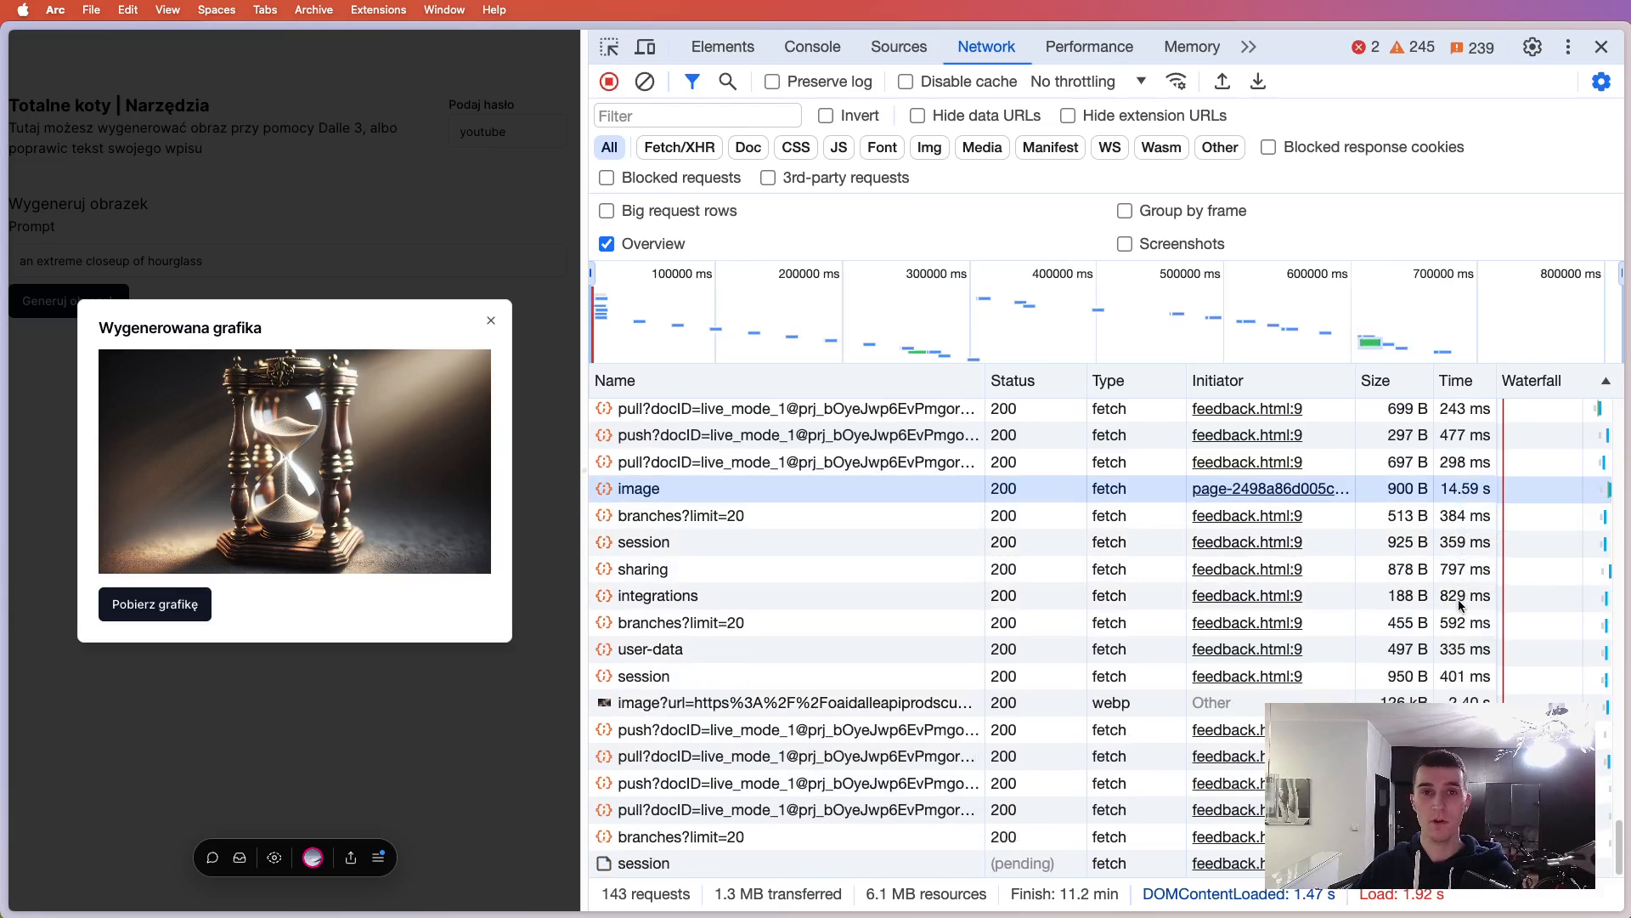
mouse_move(1463, 595)
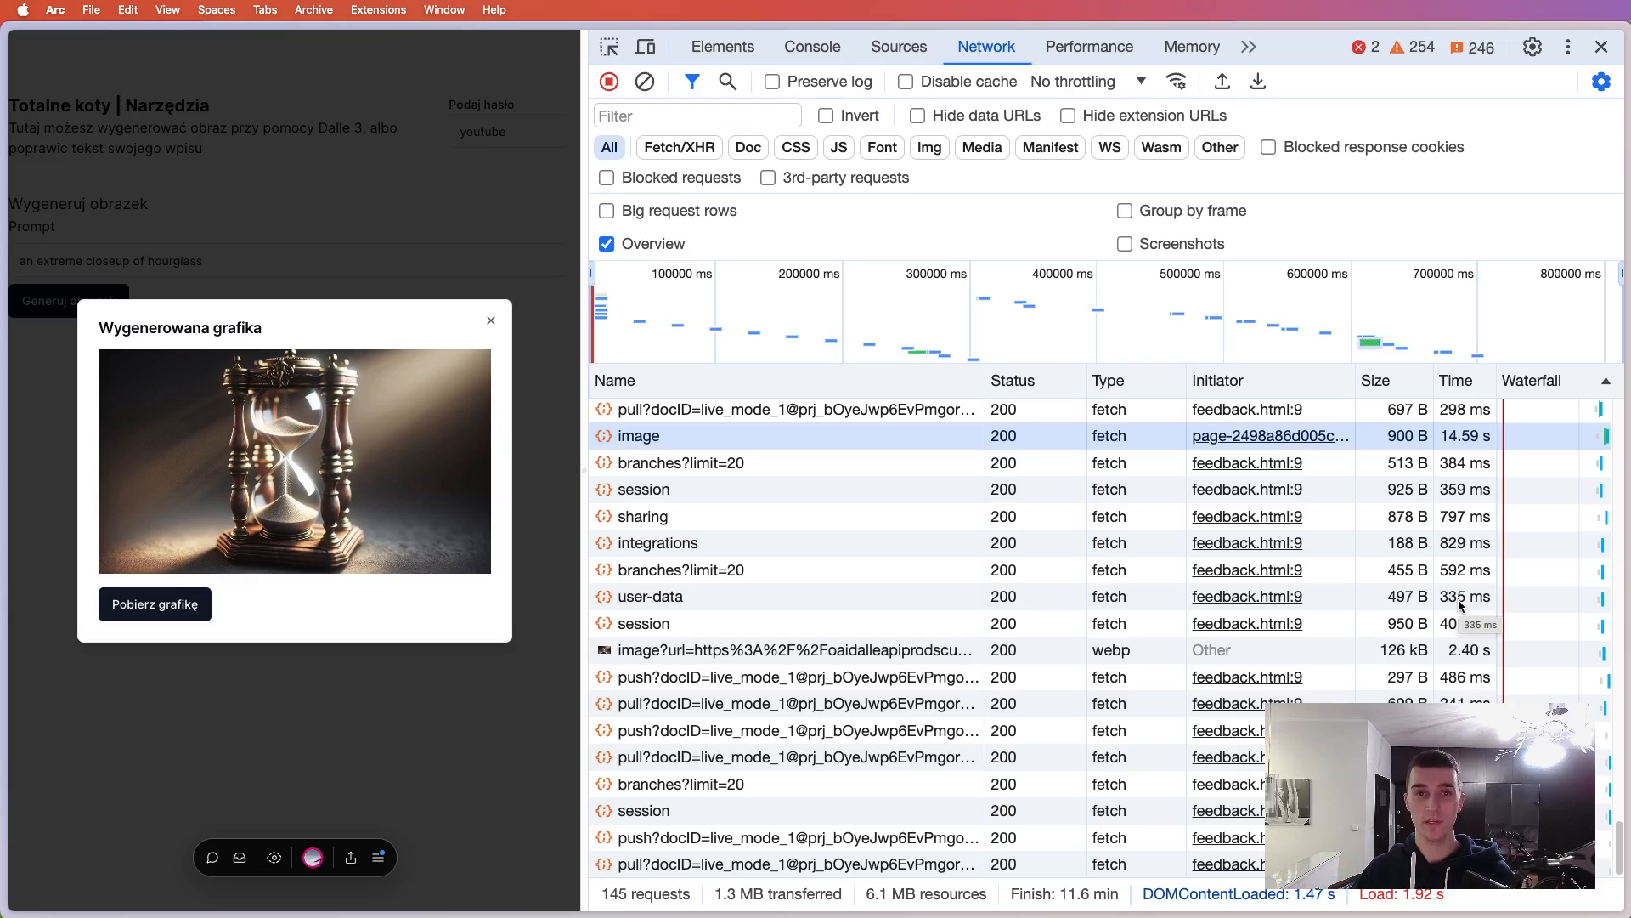
mouse_move(584, 323)
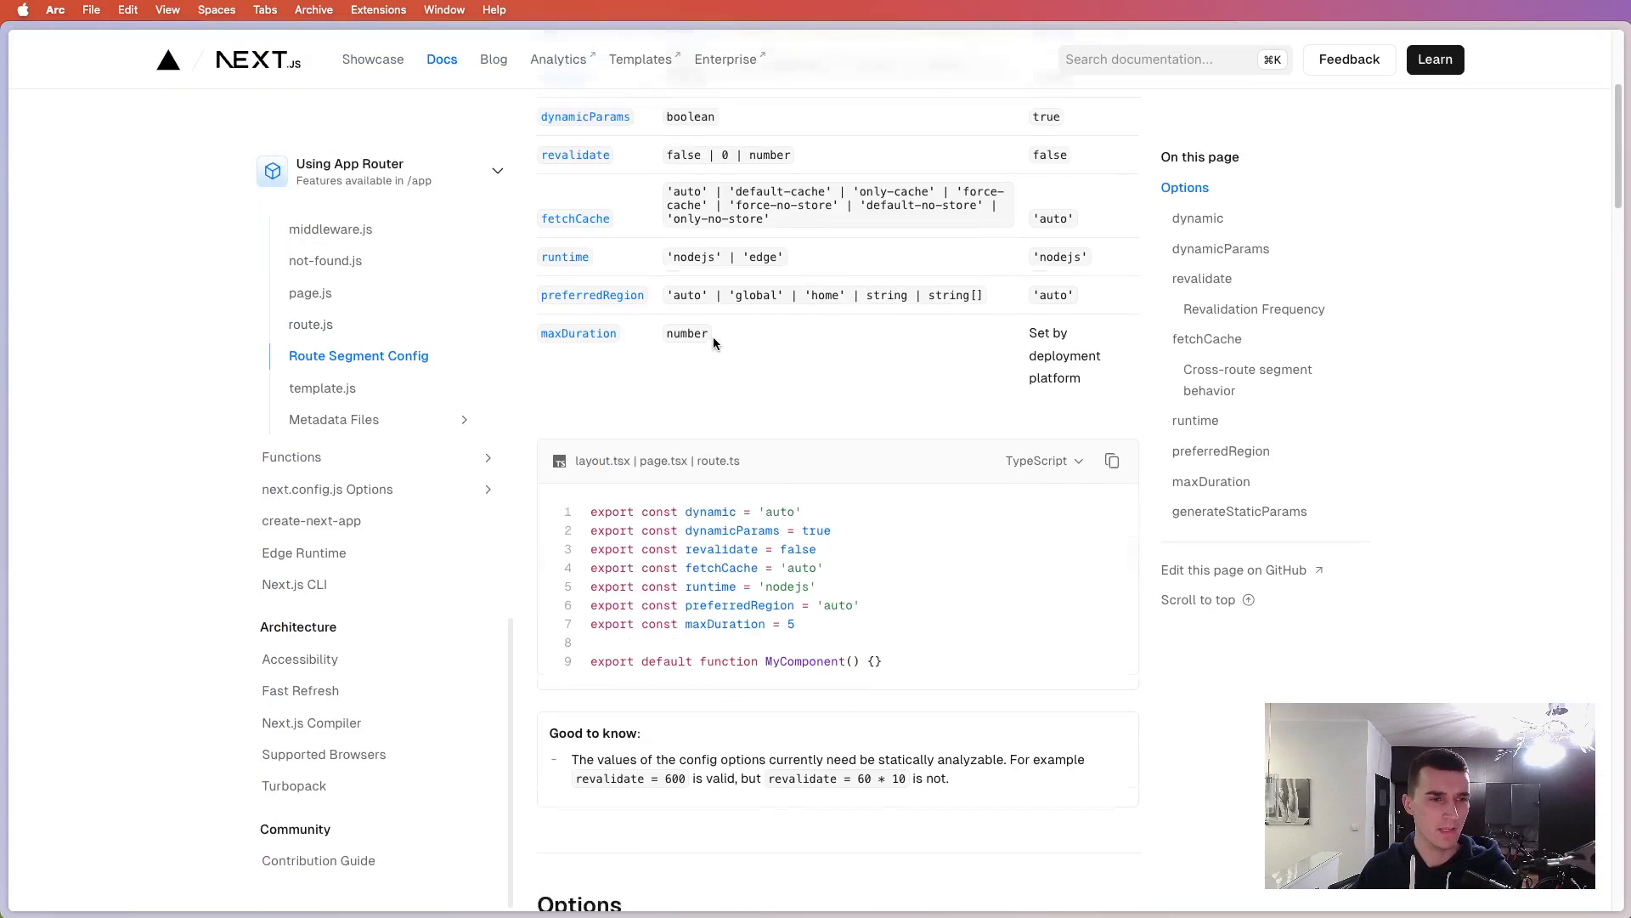
scroll(up, 3)
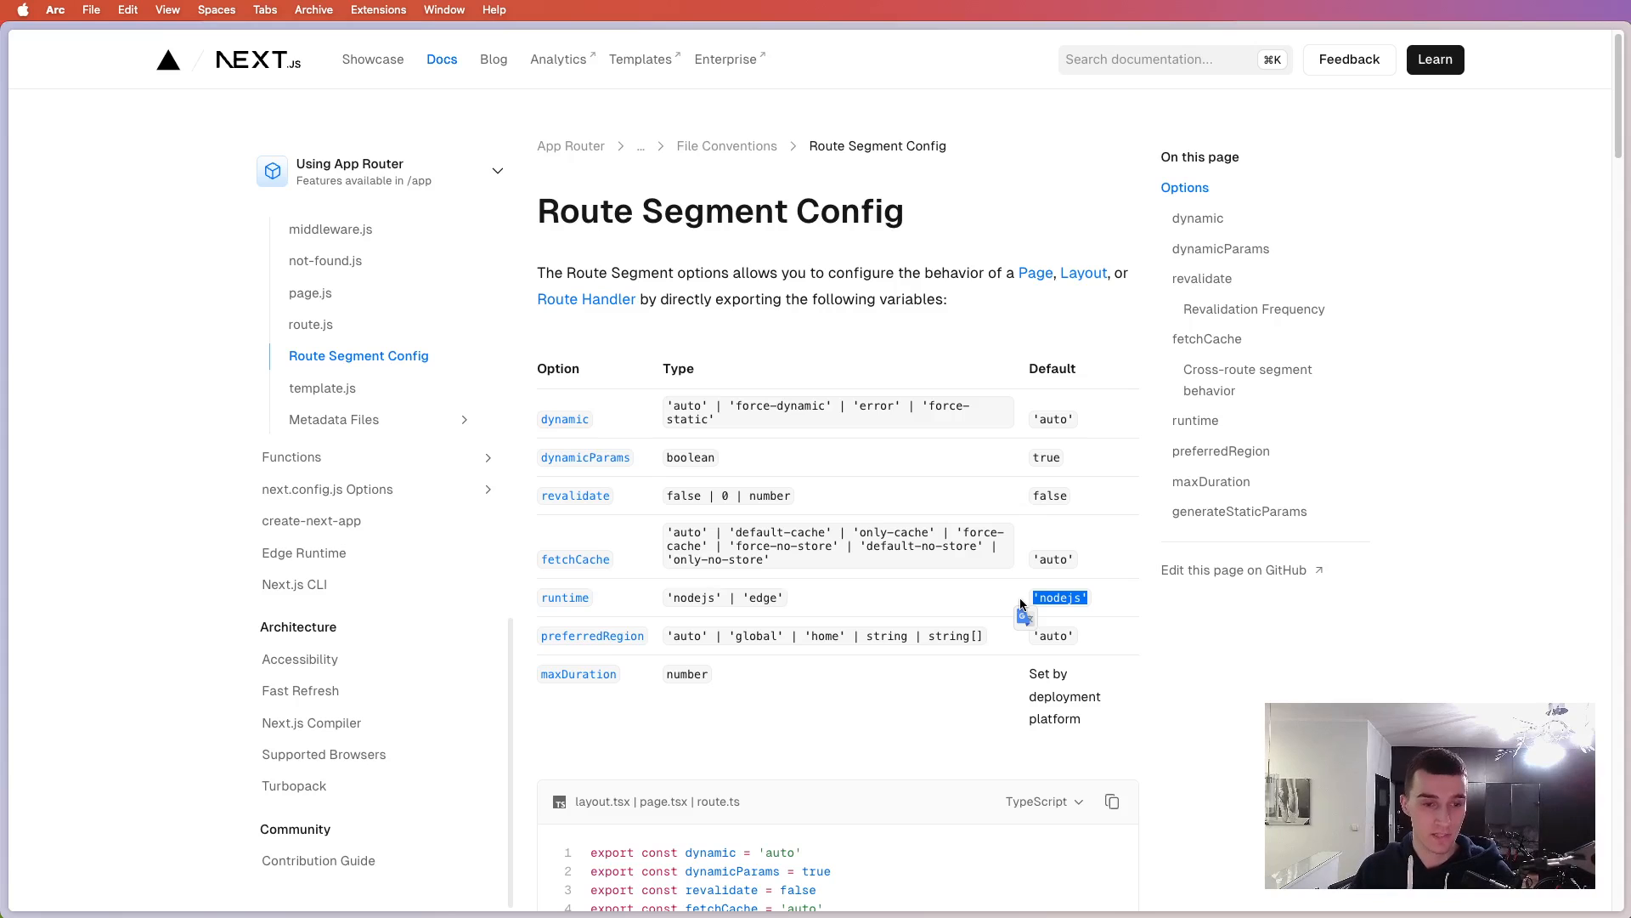
mouse_move(814, 600)
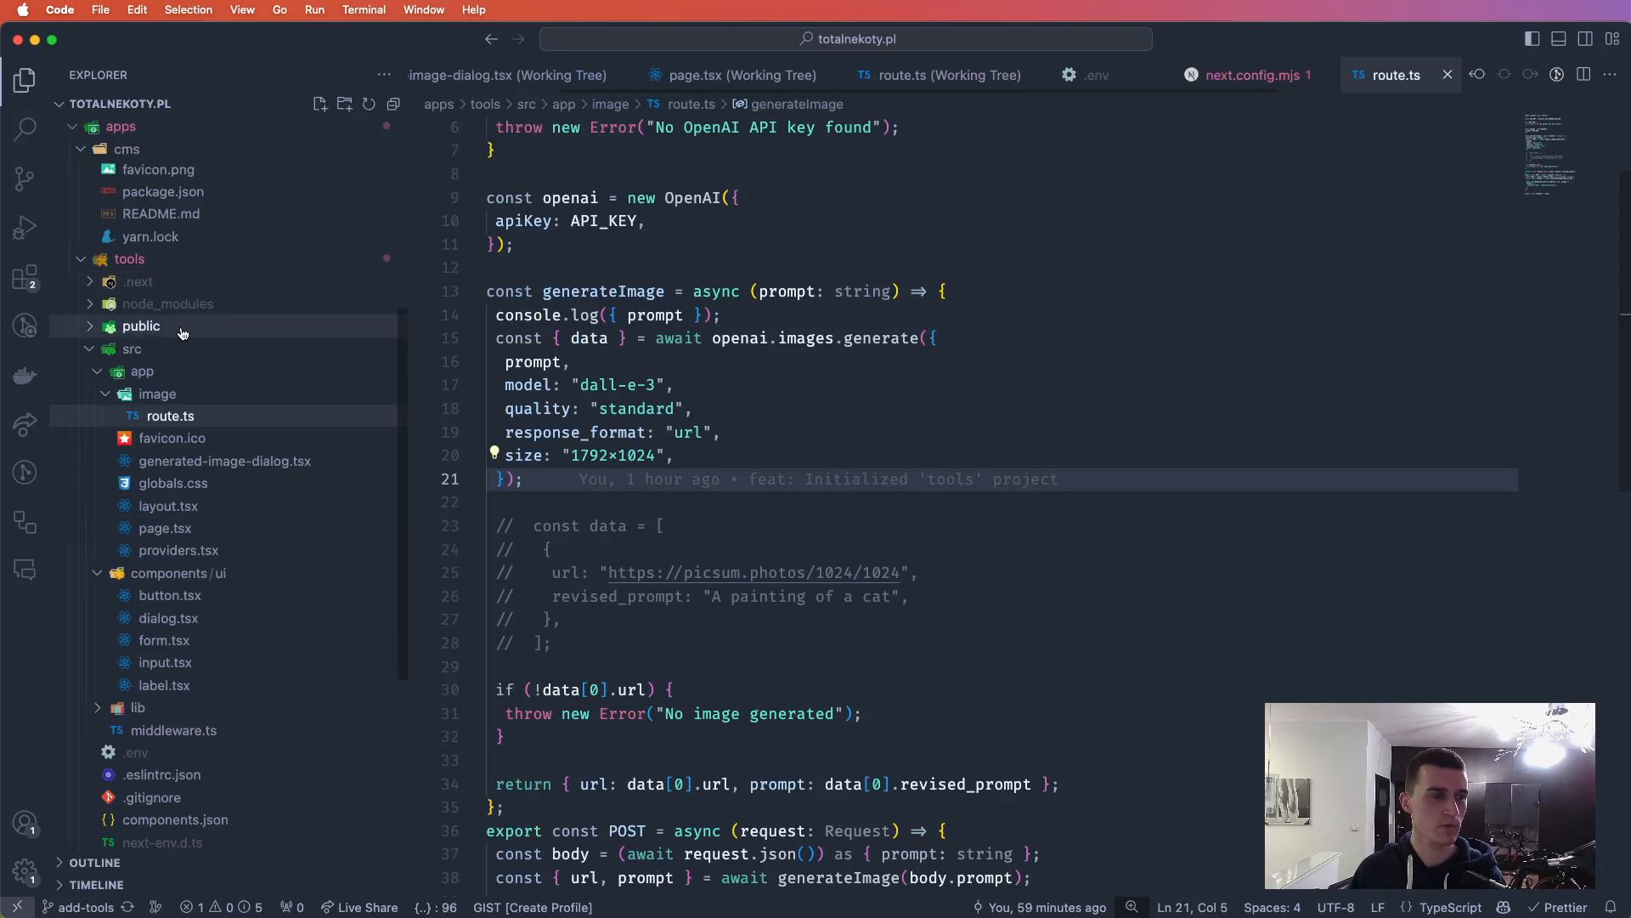
- Collapse apps/cms in the Explorer to reveal tools/src/app/image/route.ts
click(128, 147)
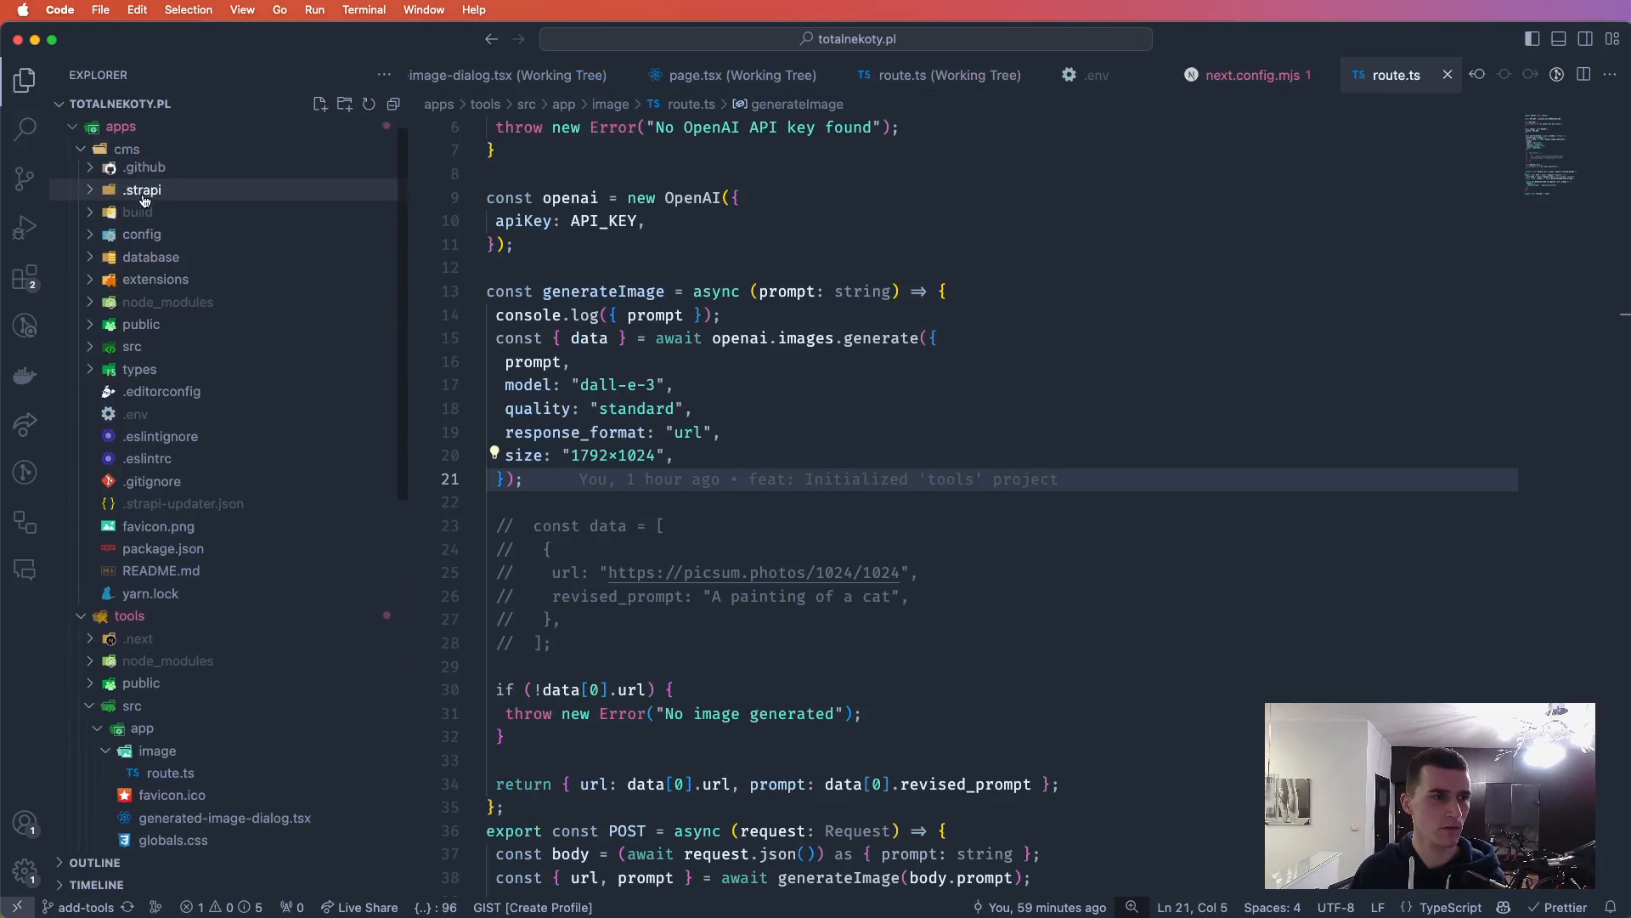
click(121, 126)
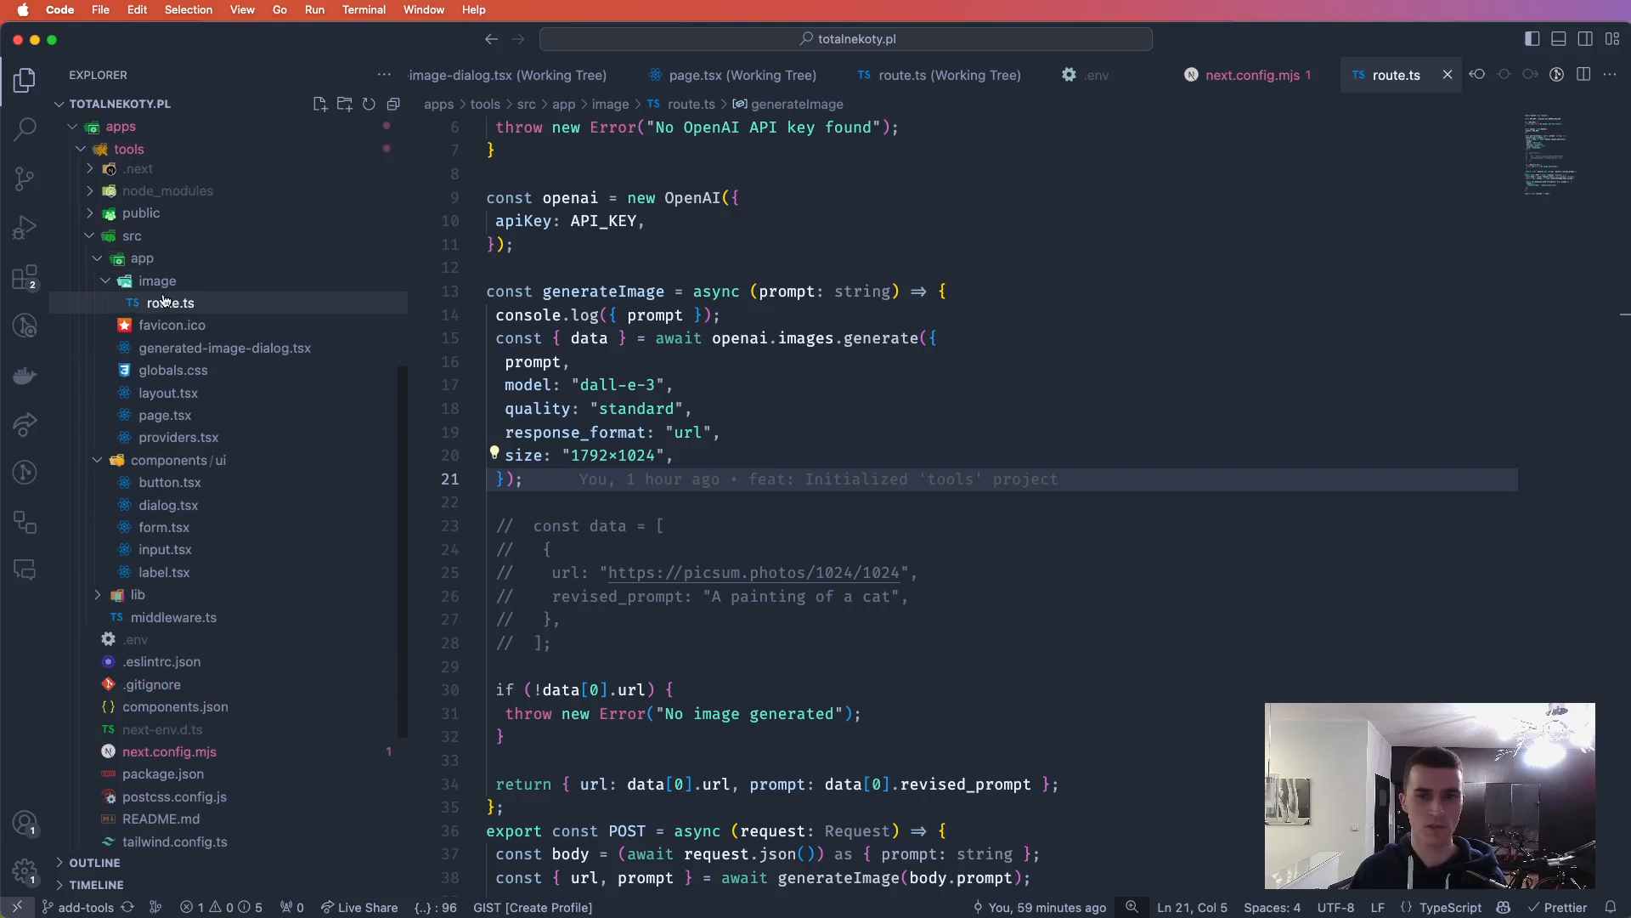
mouse_move(800, 392)
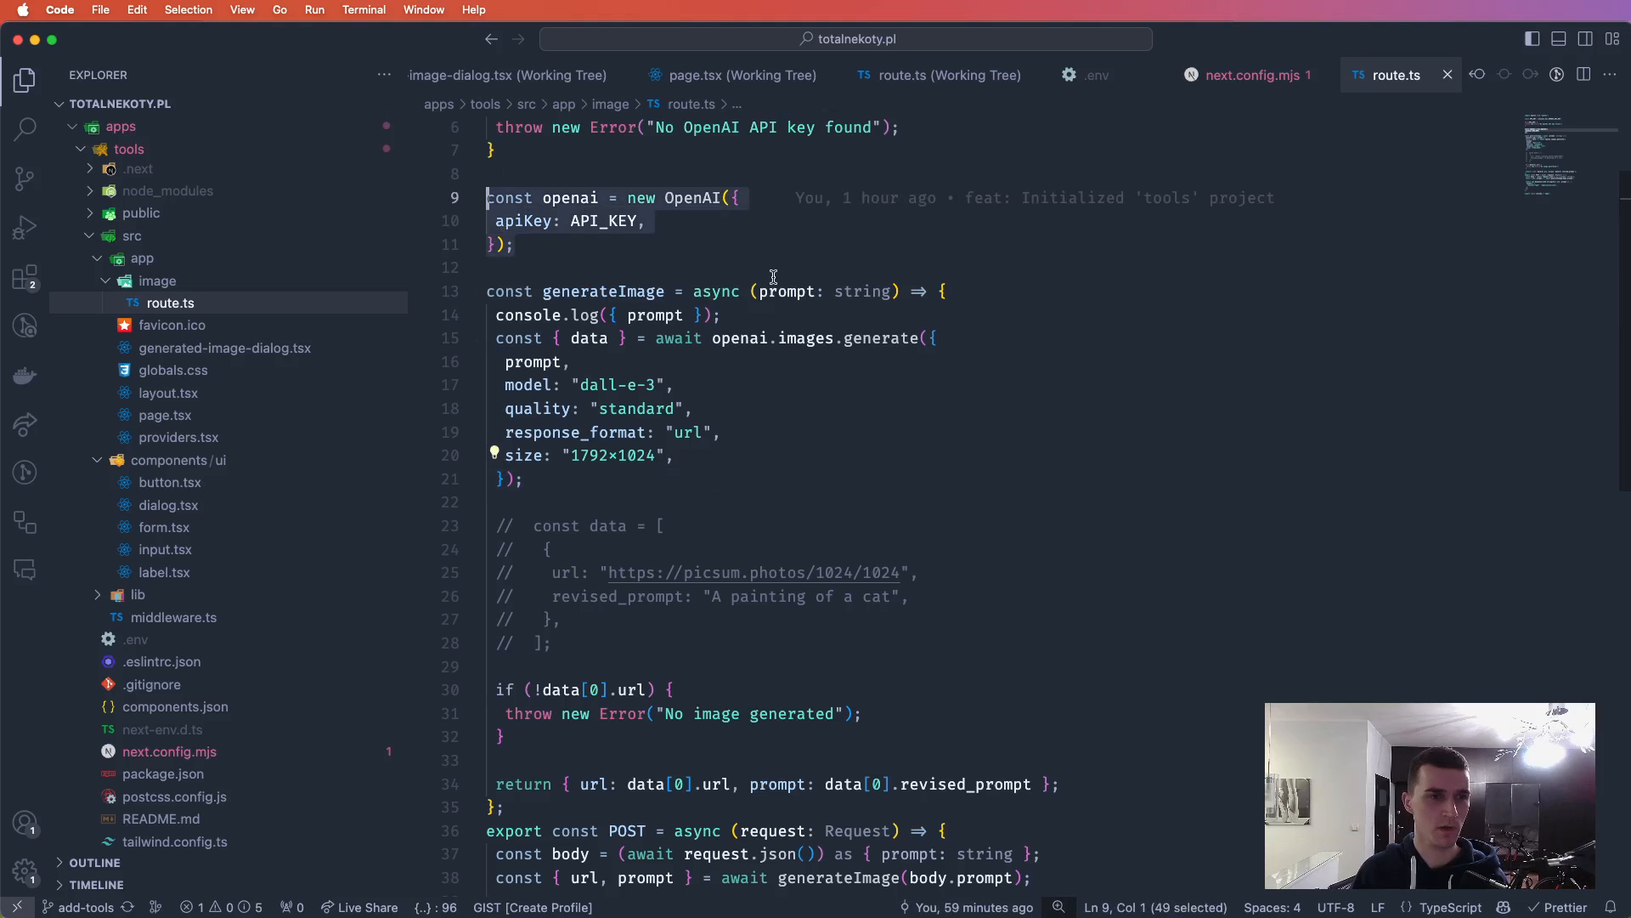
- End route.ts with export const runtime = "edge"; below the POST handler
scroll(down, 3)
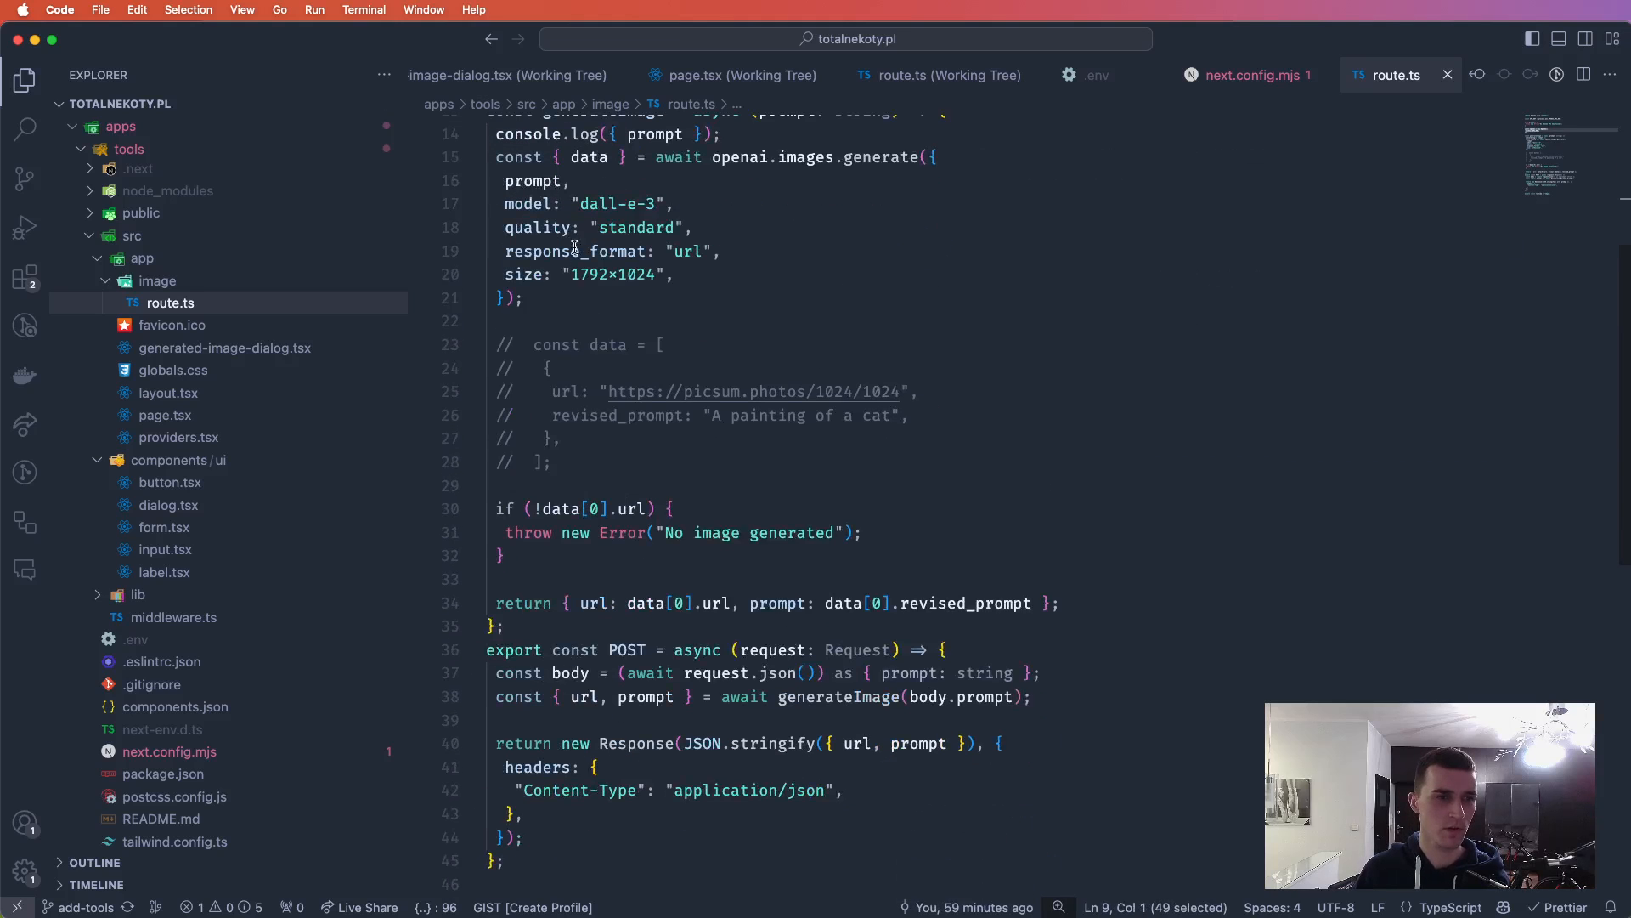
scroll(down, 3)
text(export const runtime = "edge";)
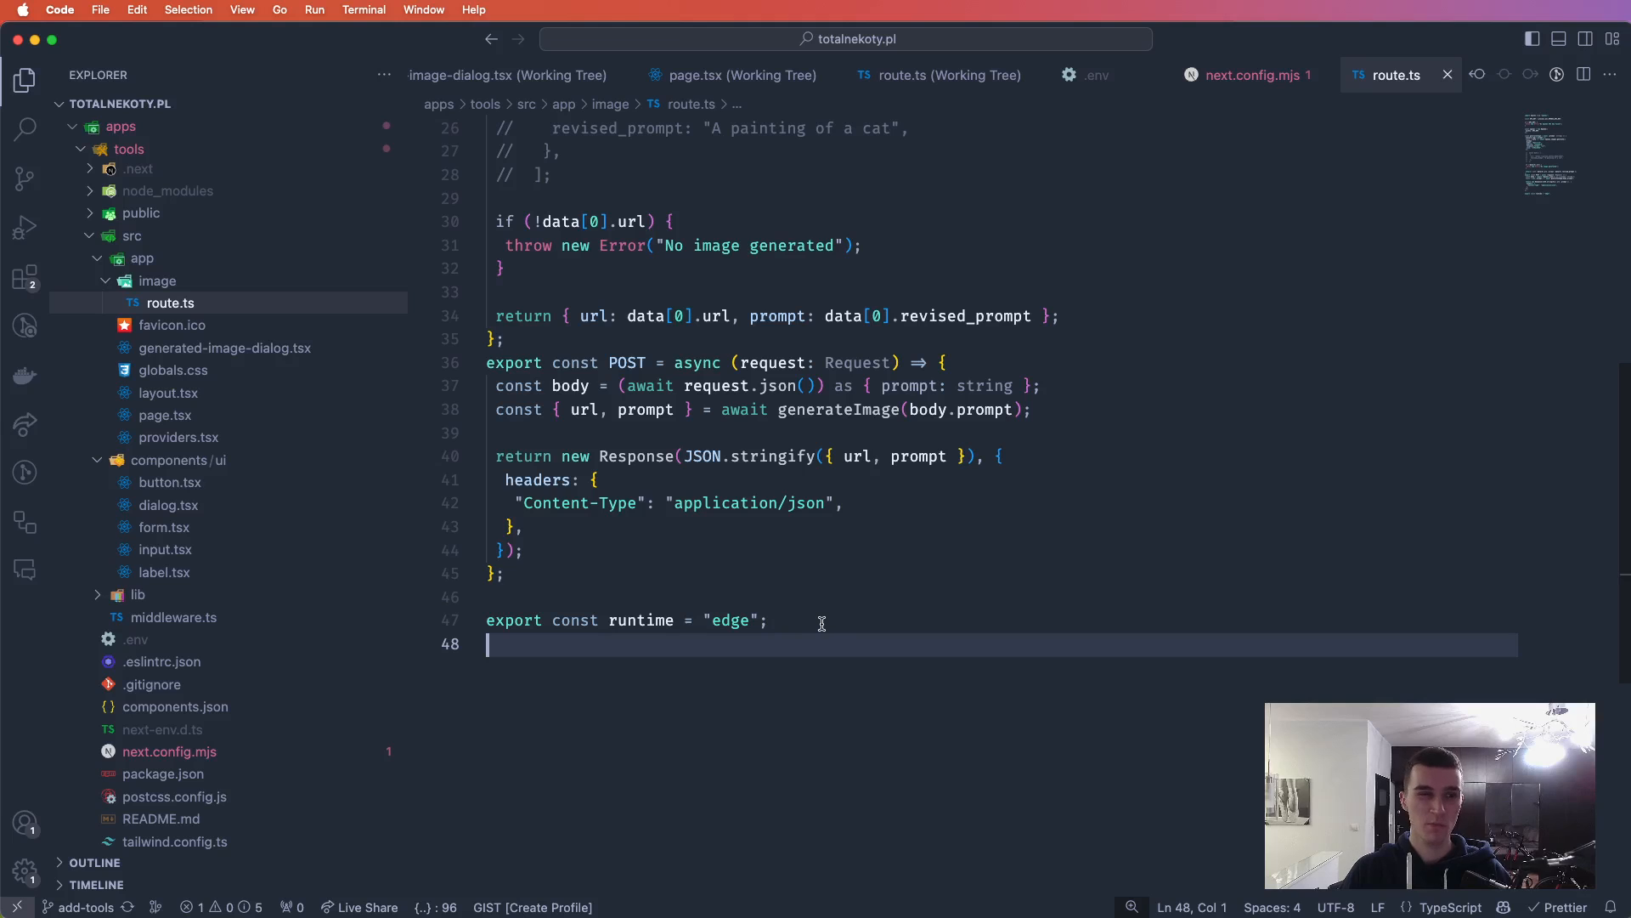
scroll(up, 3)
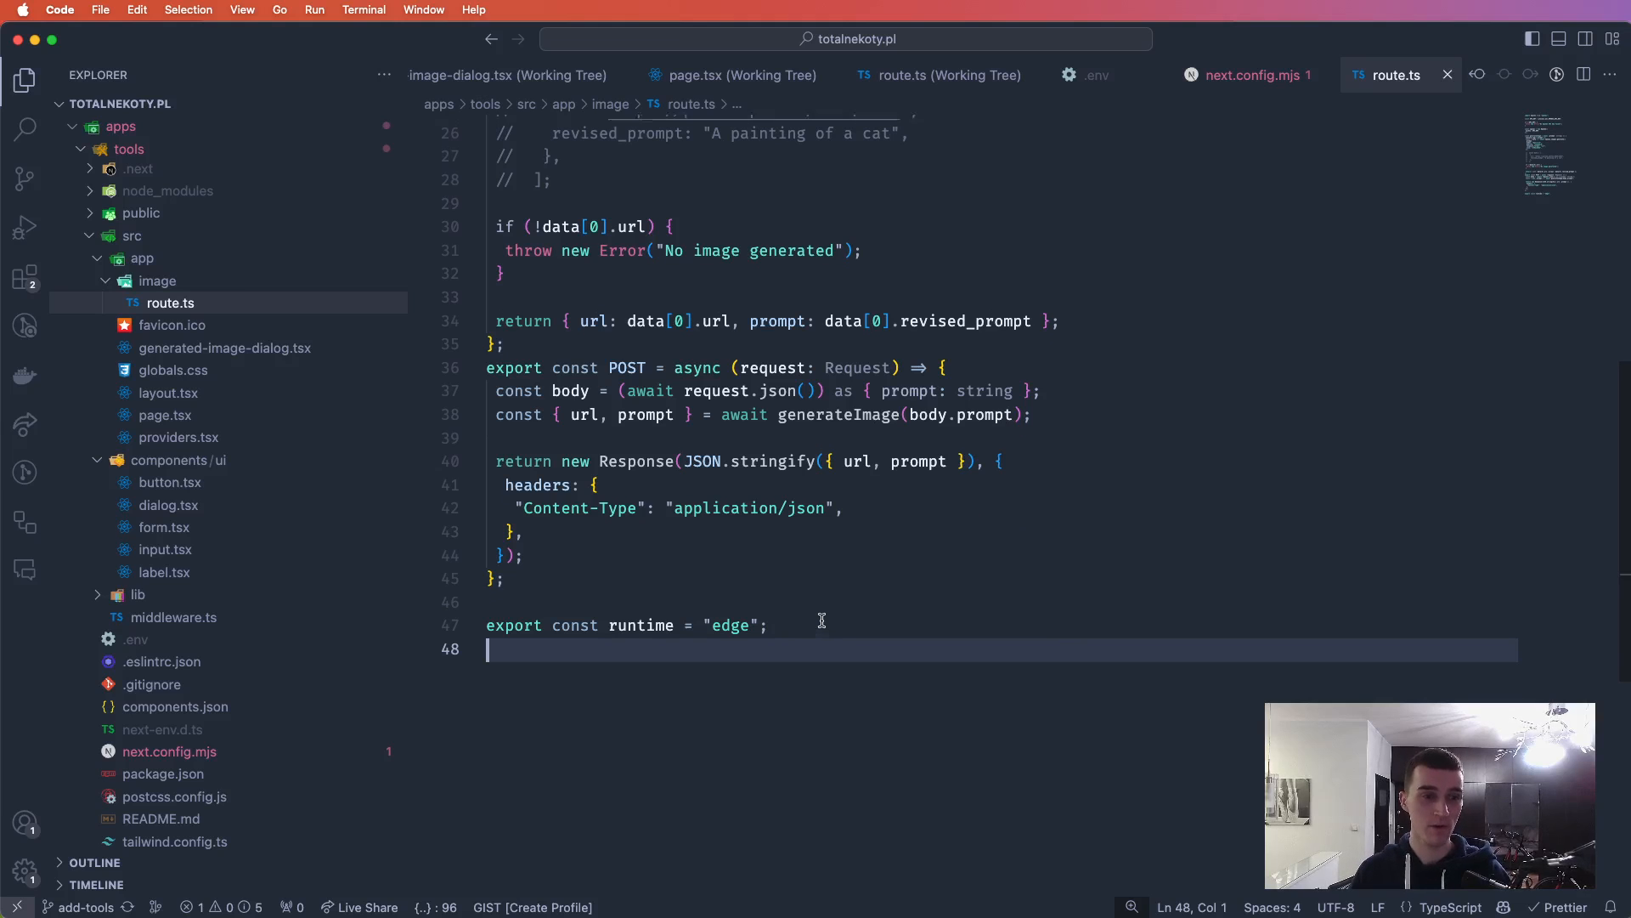
scroll(up, 3)
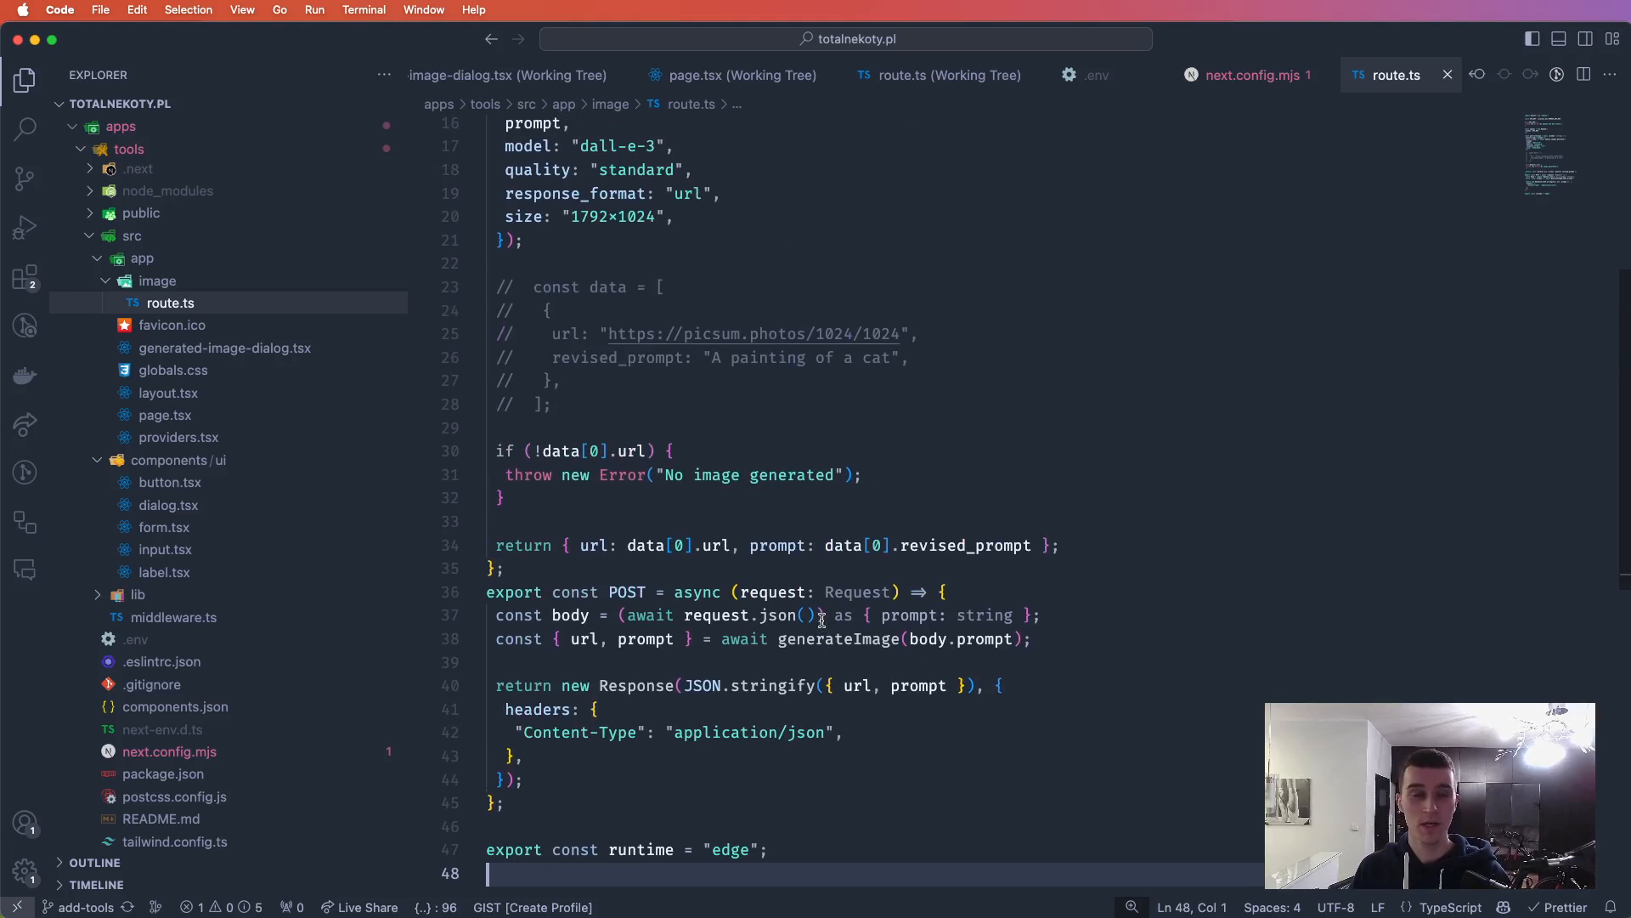
scroll(down, 3)
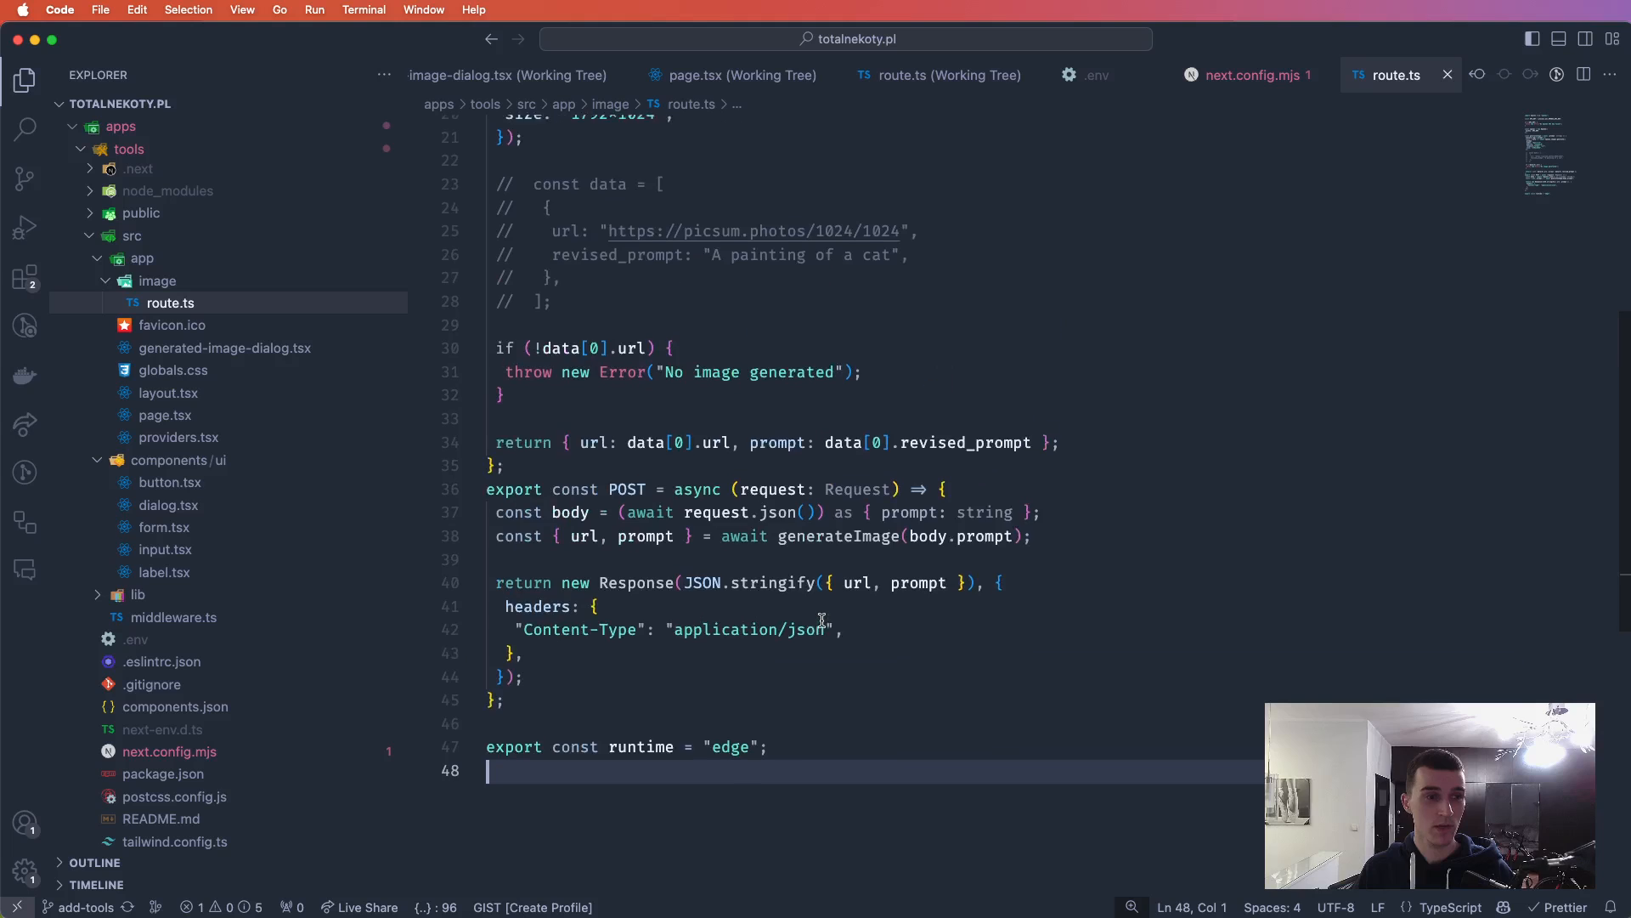
scroll(up, 3)
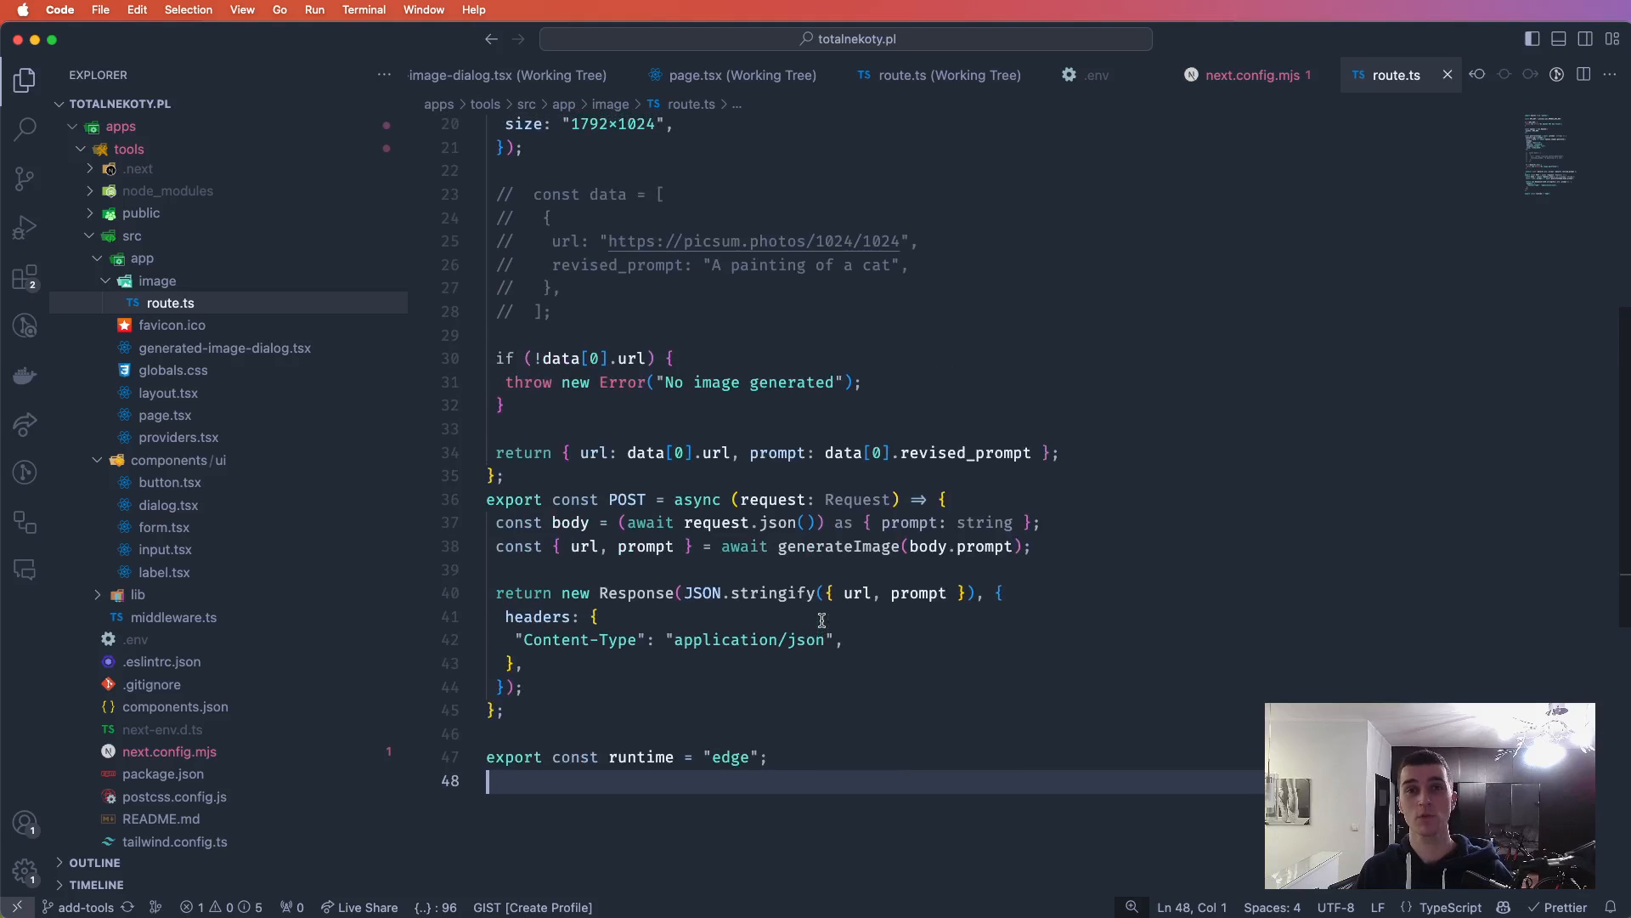
mouse_move(1037, 602)
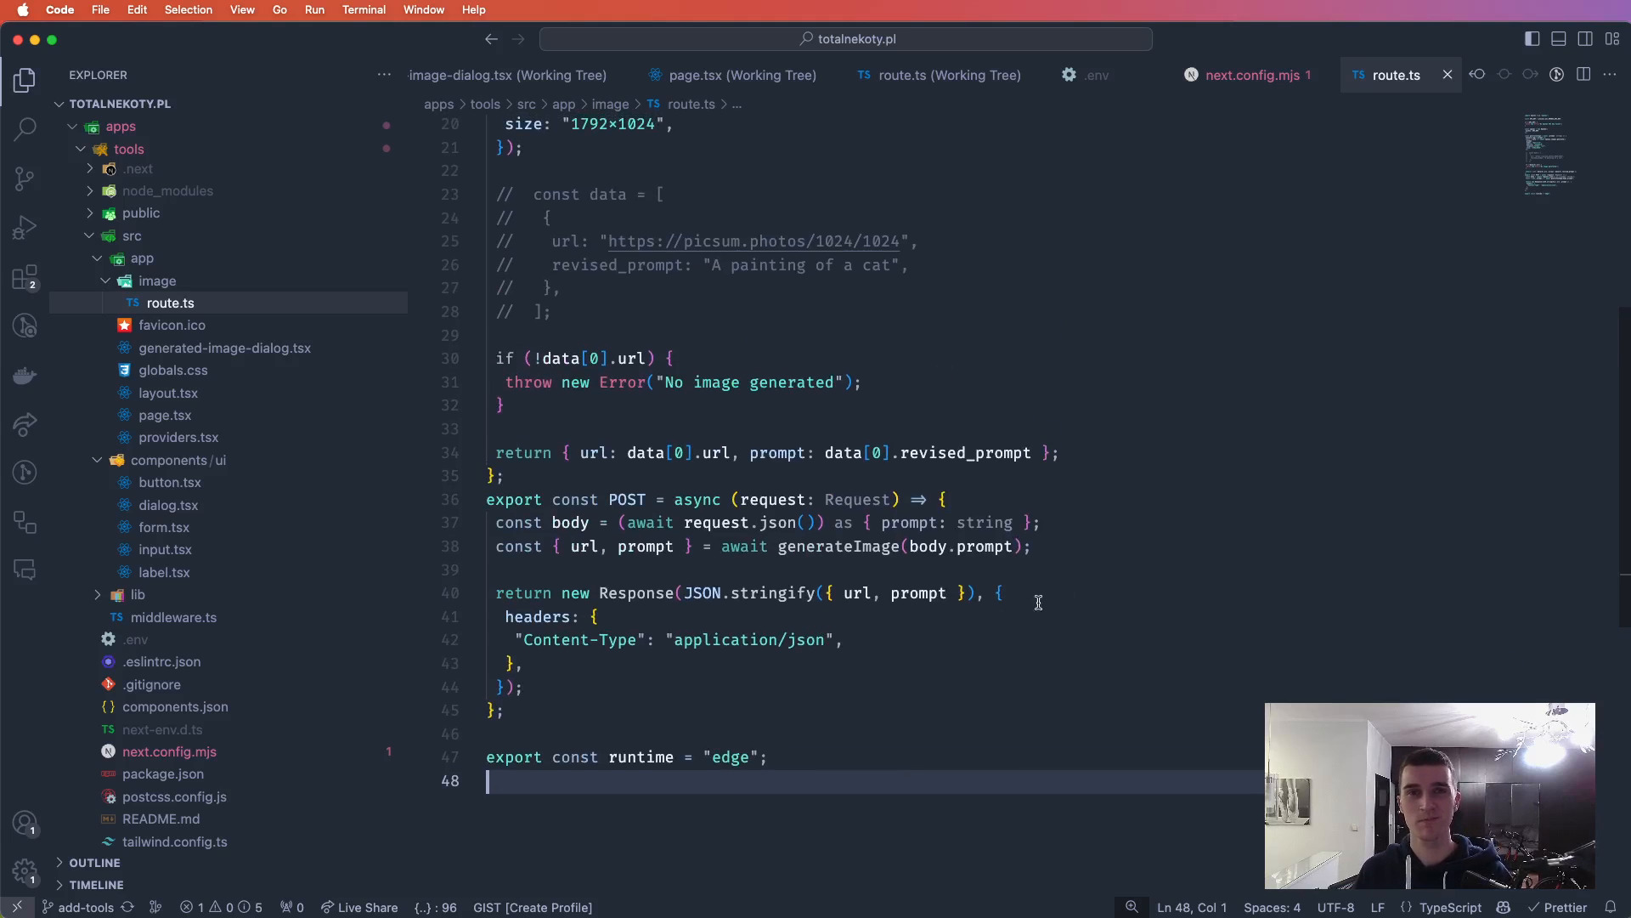